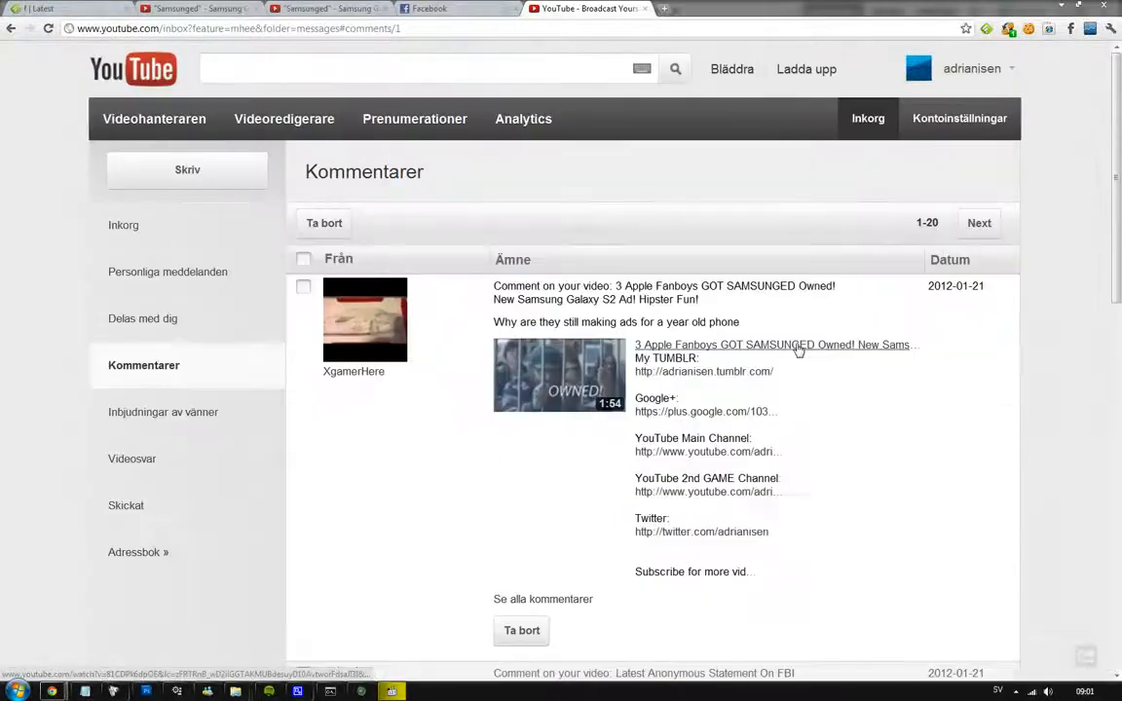
mouse_move(966, 497)
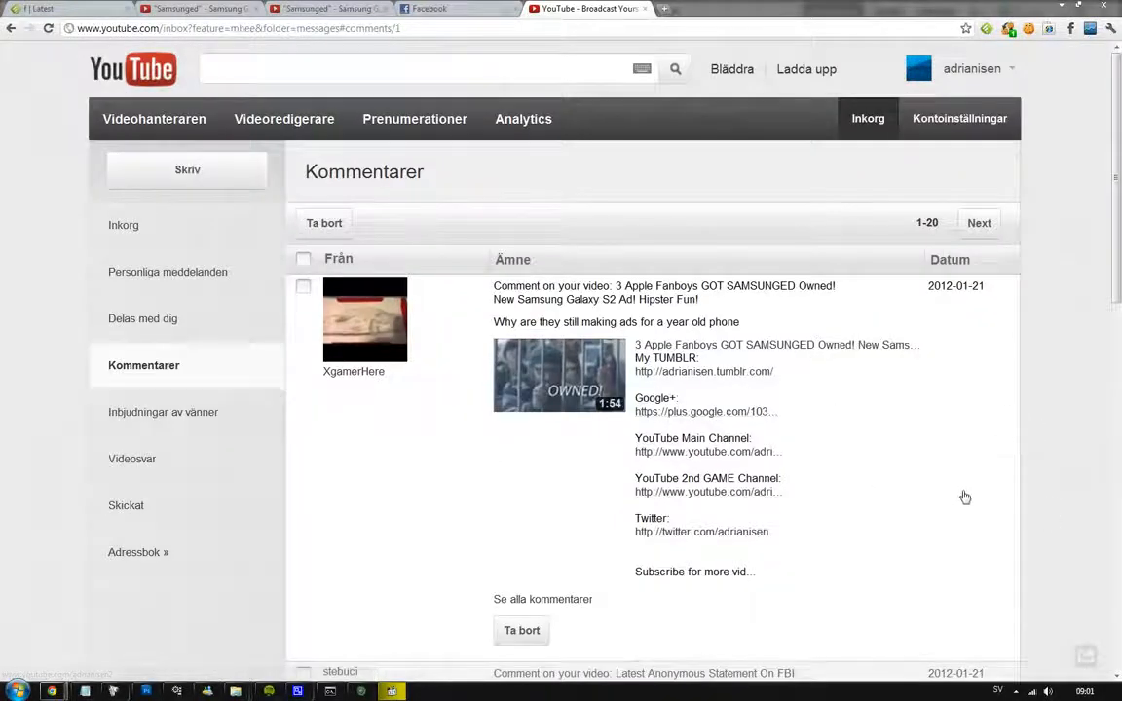
mouse_move(950, 502)
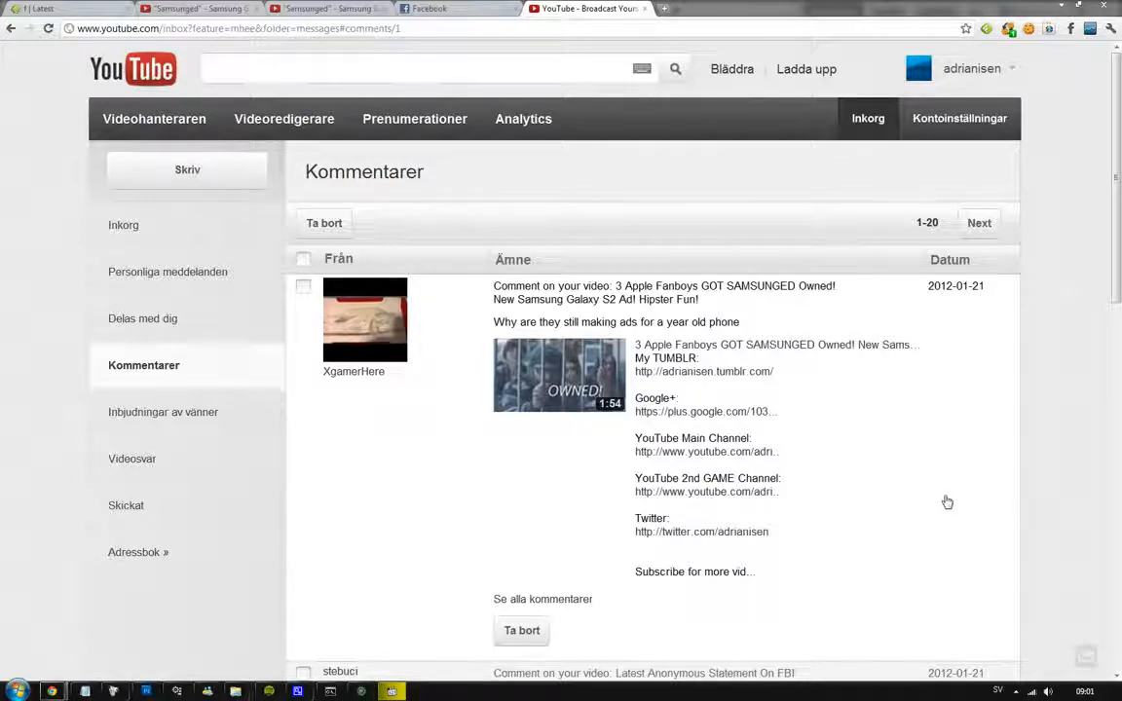
mouse_move(939, 495)
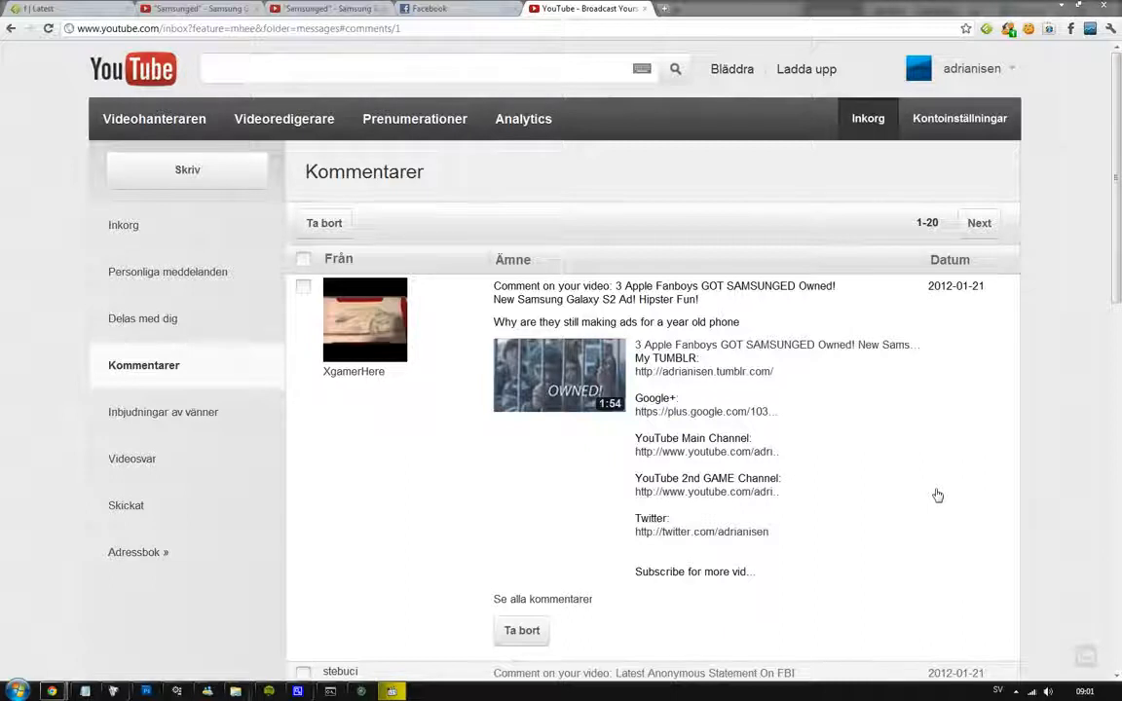
mouse_move(950, 499)
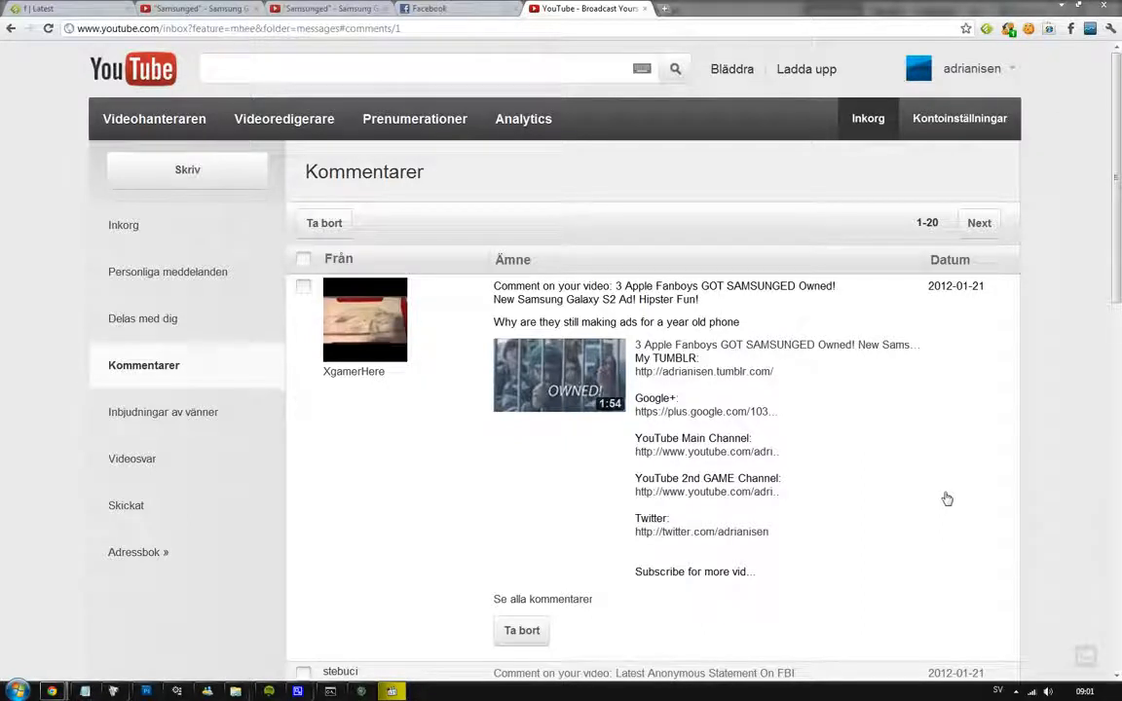
mouse_move(916, 448)
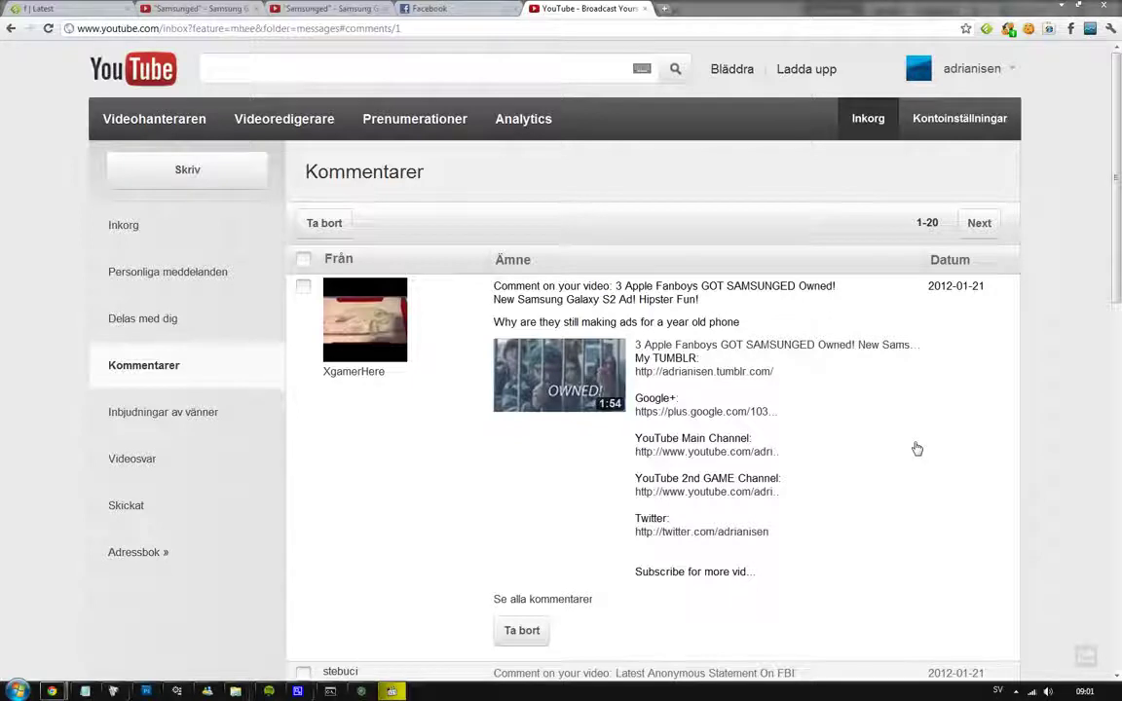